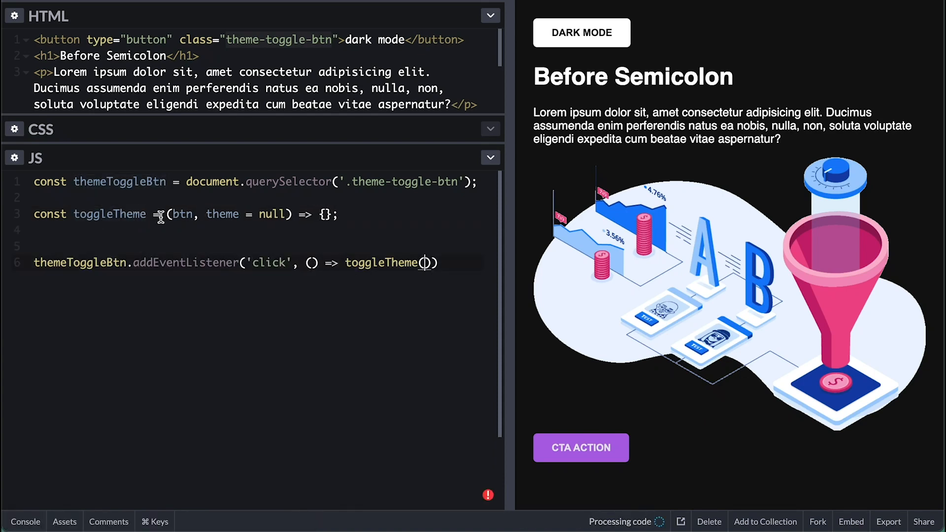
Step: Show the finished light-themed demo full-page, with its DARK MODE toggle button
text(const currentTheme)
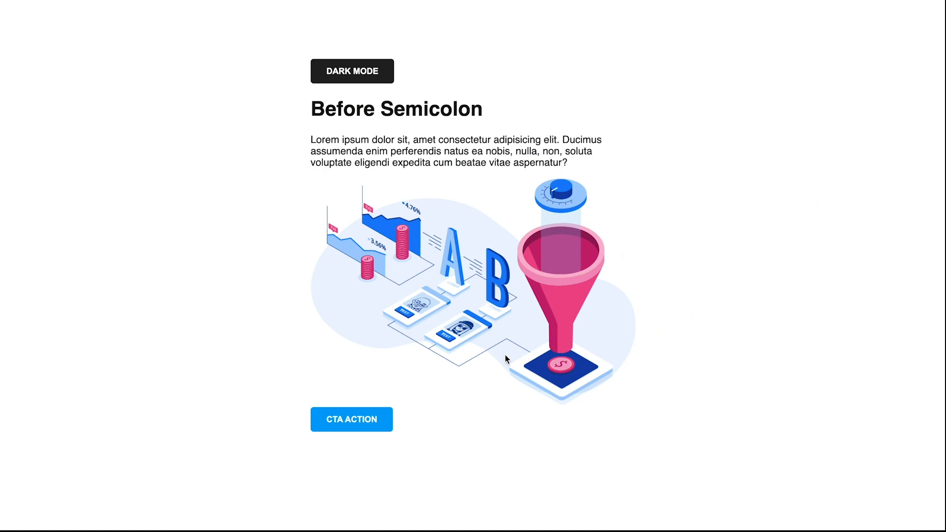
click(351, 70)
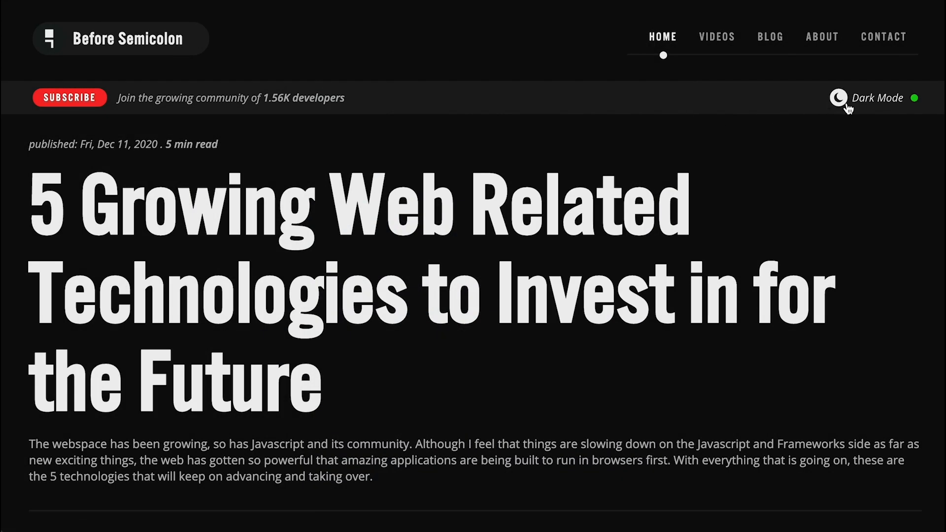
Step: Toggle the Before Semicolon article page from dark mode to light mode
click(838, 97)
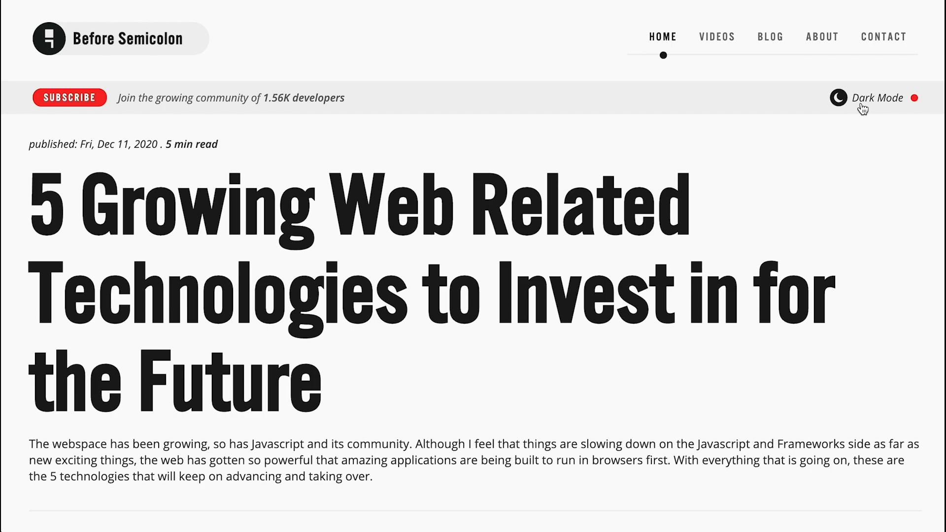
click(838, 98)
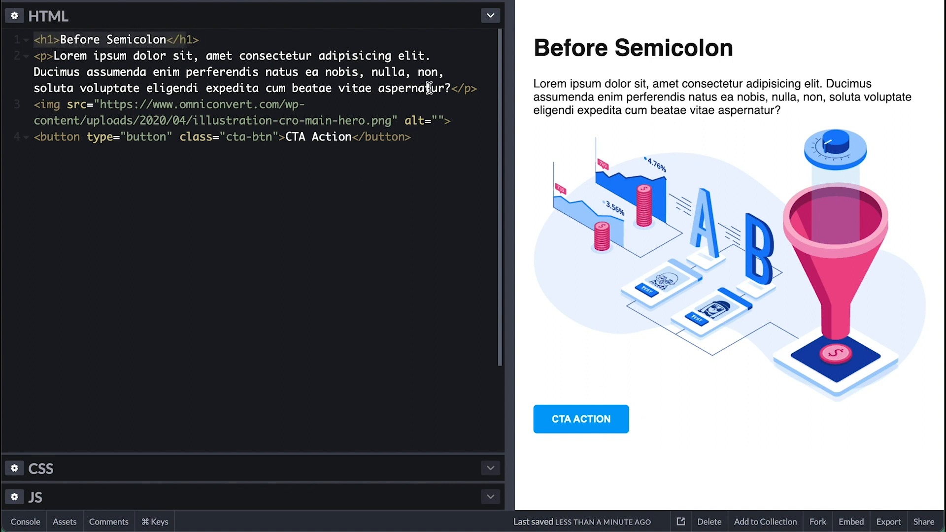
Step: Expand the CSS editor to reveal the body, img and button starter rules
drag(443, 88, 34, 72)
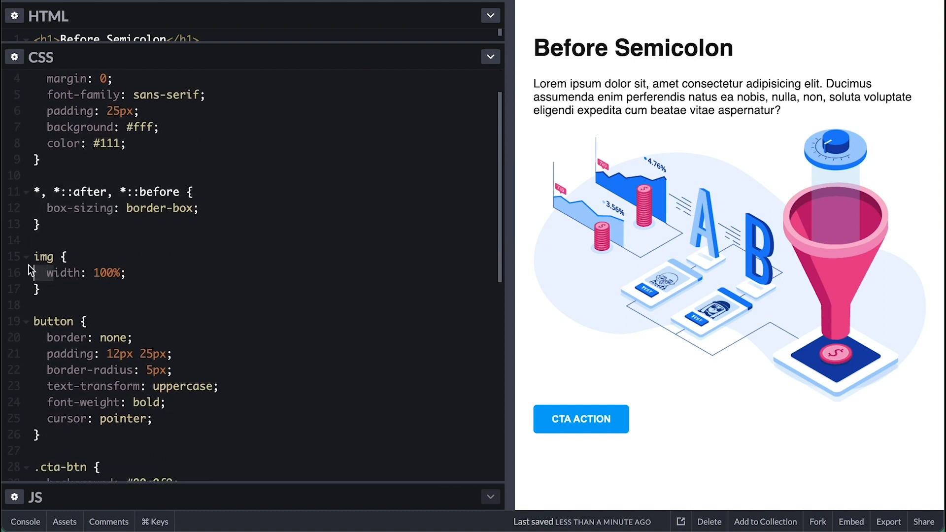
Step: Put the cursor in the CSS editor at the top of the stylesheet for the :root block
click(42, 257)
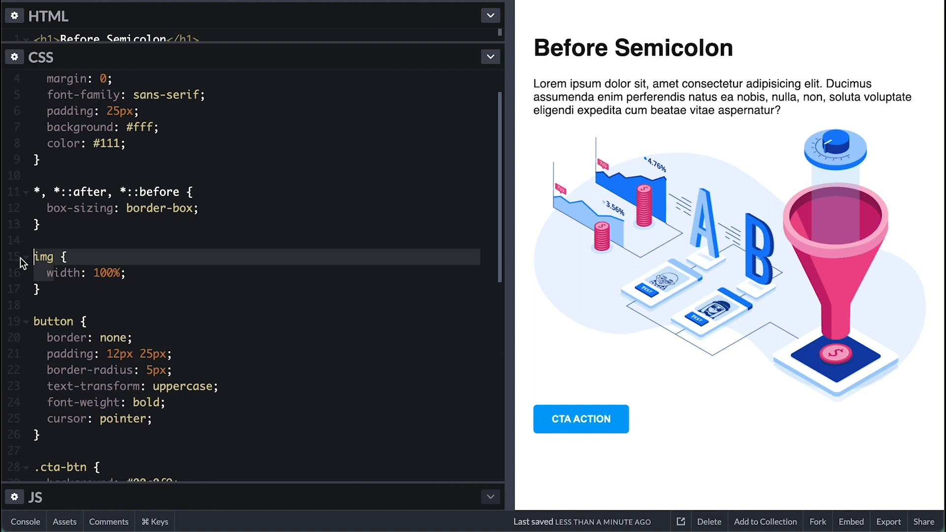
scroll(down, 3)
text(:root {)
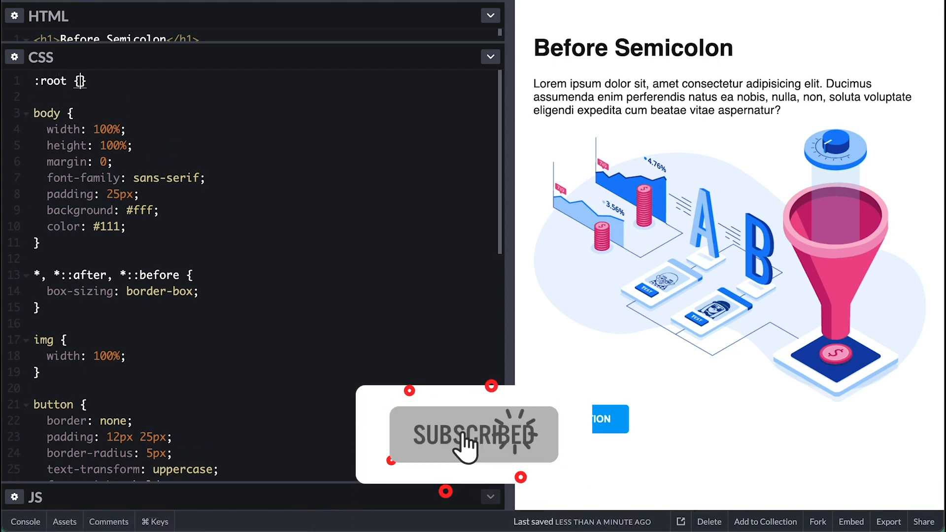
Step: Define --bg-color #fff, --text-color #111 and --btn-bg-color #00a0f9 in :root
text(--b)
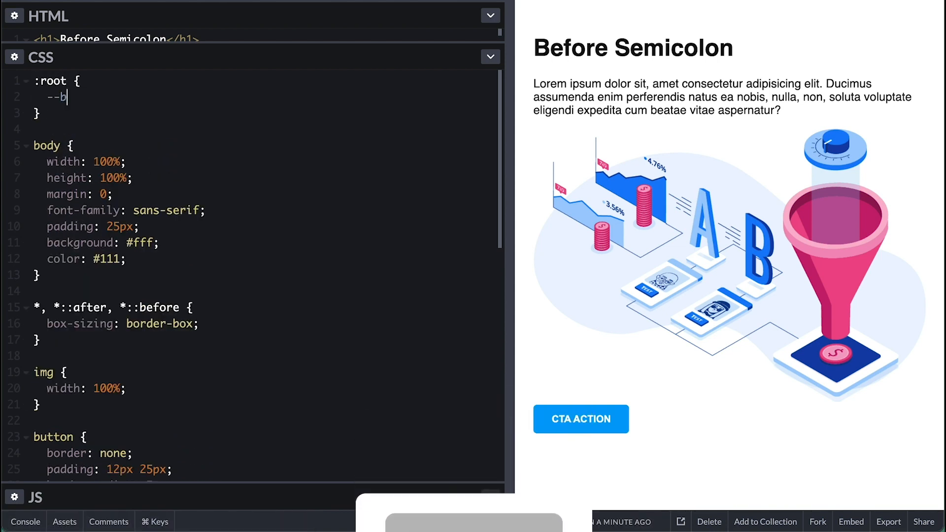
text(g-color: #fff;)
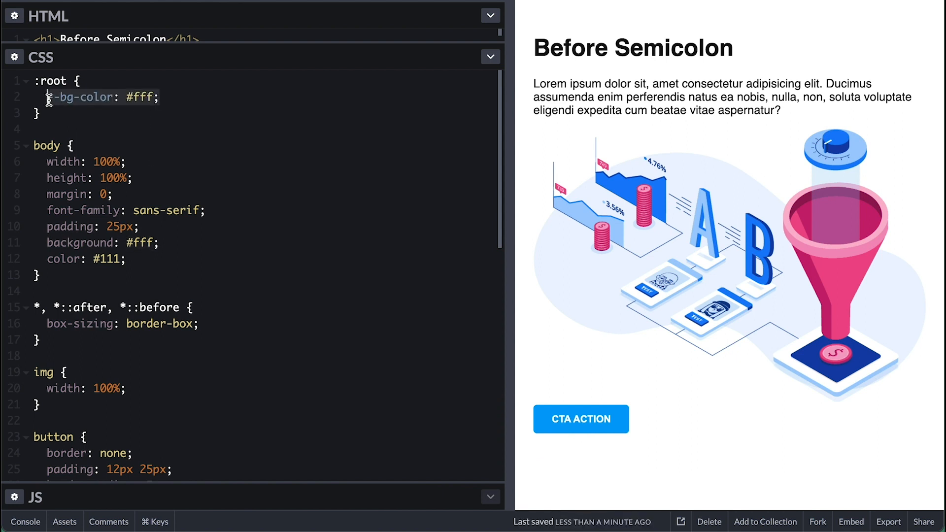
text(--text-color: #111;)
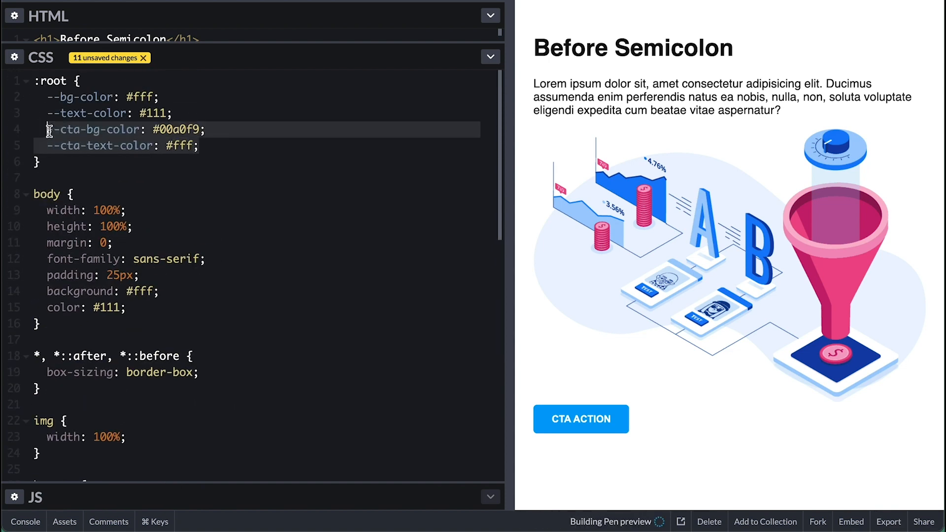
text(--btn-bg-color: #00a0f9;)
text(@media ()
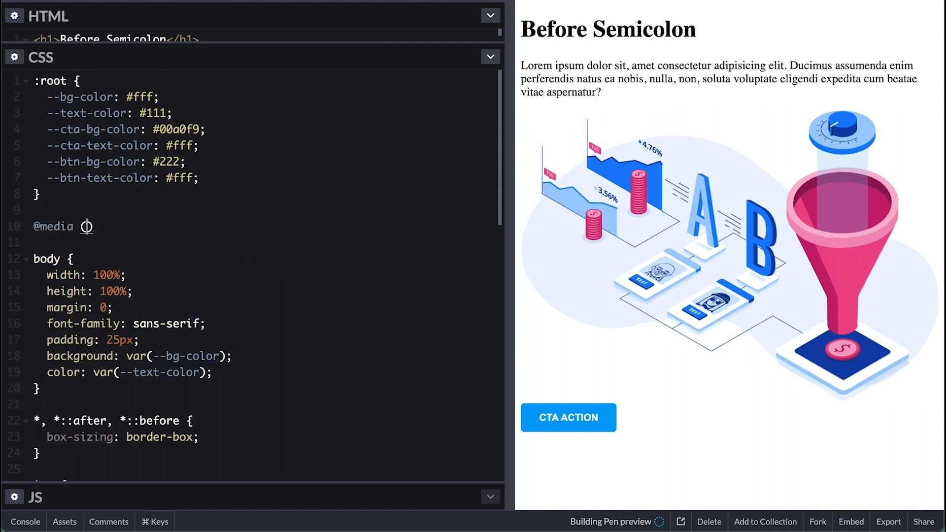
Step: Add a prefers-color-scheme: dark query with dark values #111, #fff and #ae63 colours
text((prefers-color-scheme: dark))
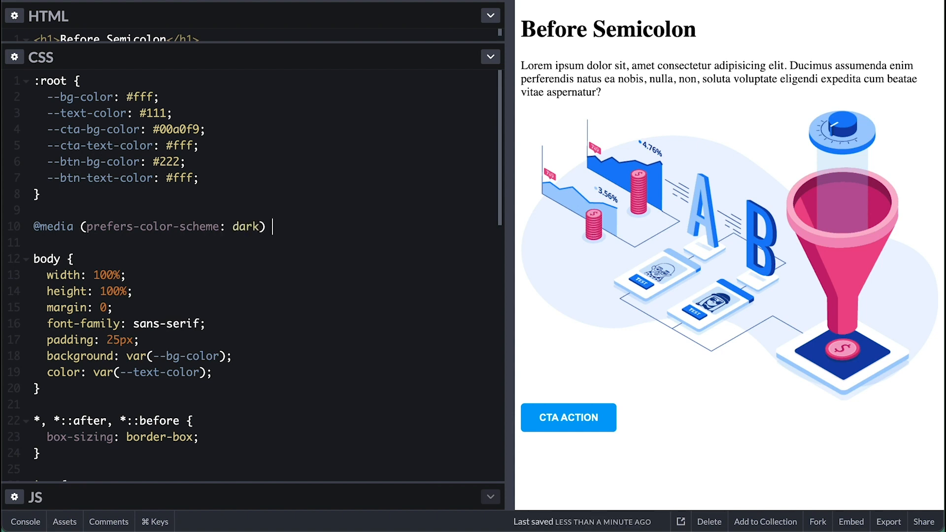
text({)
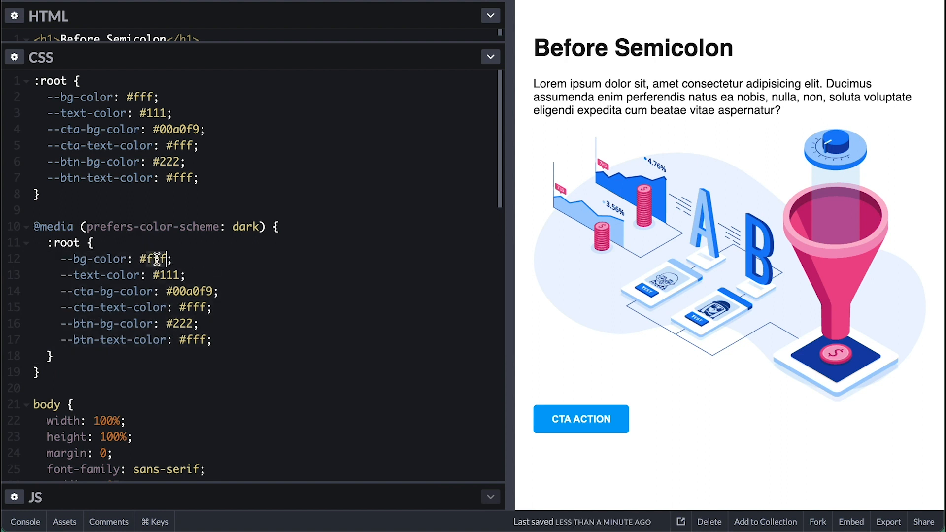
text(111)
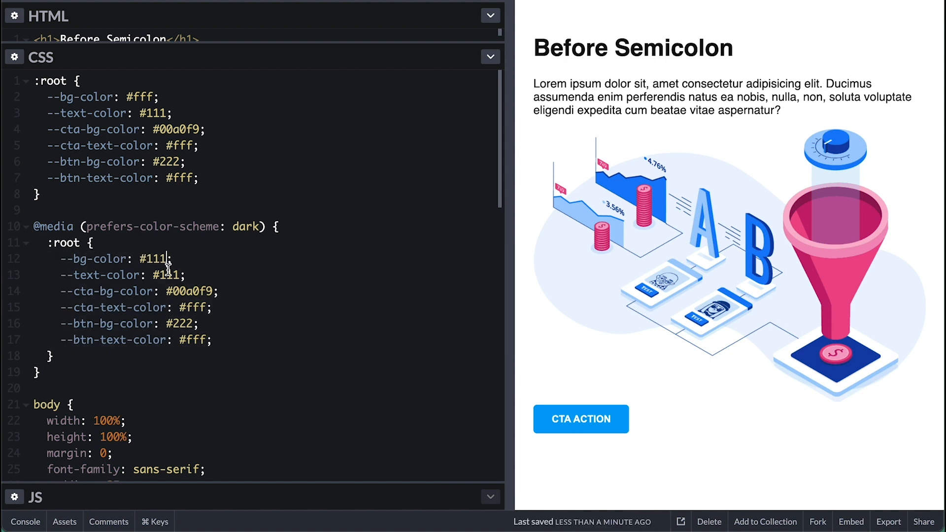
text(fff)
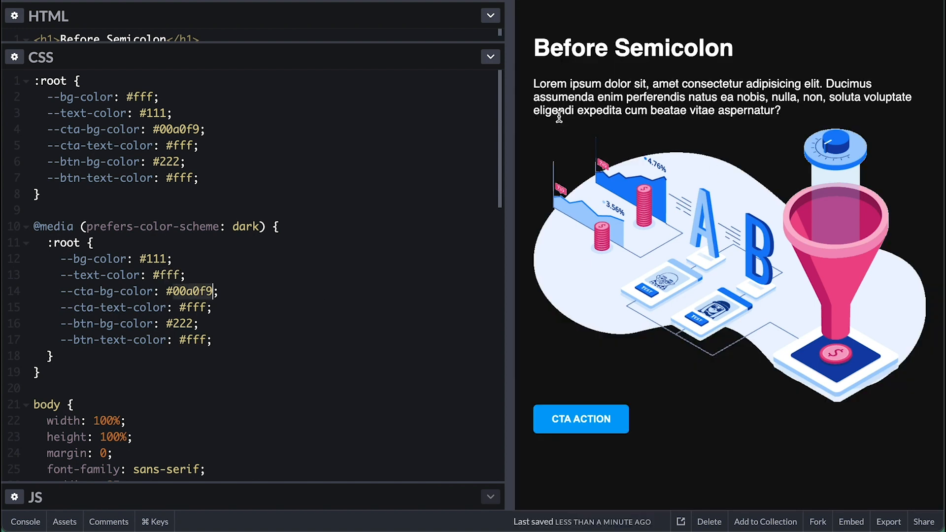
mouse_move(616, 138)
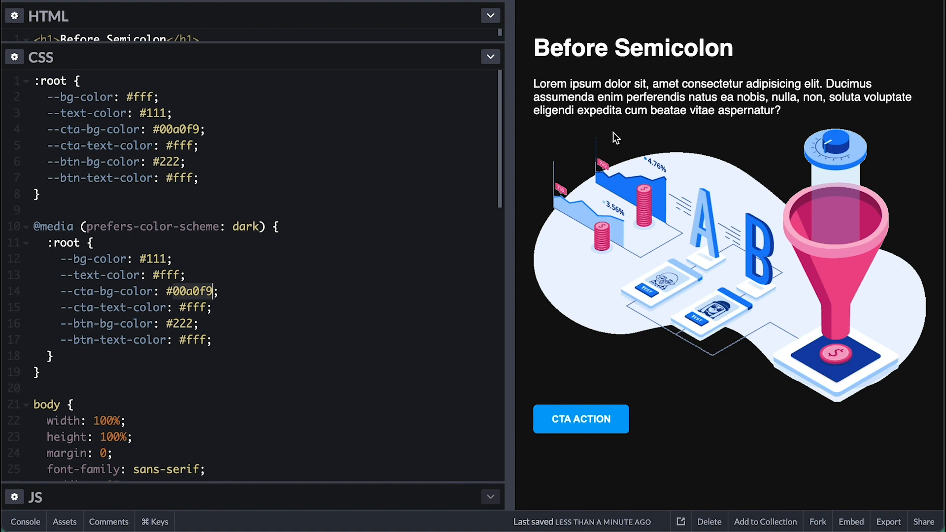
mouse_move(271, 243)
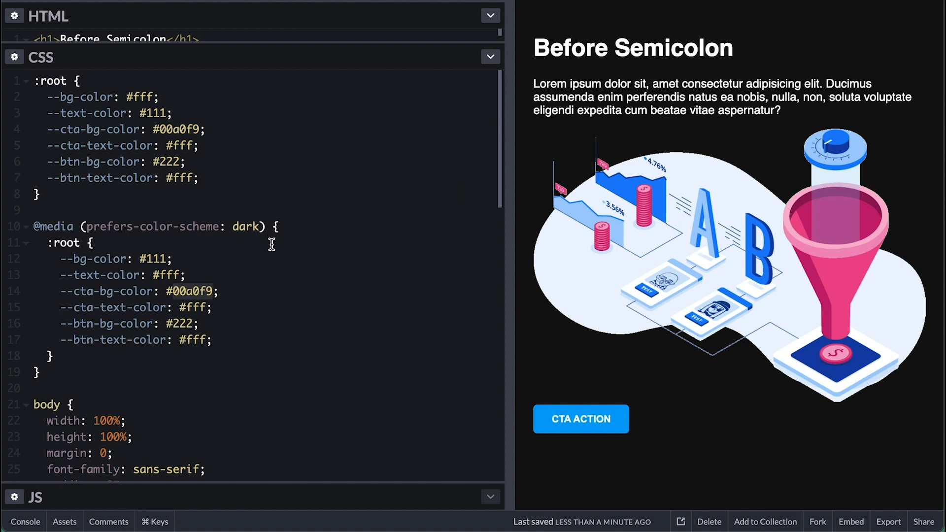
mouse_move(180, 290)
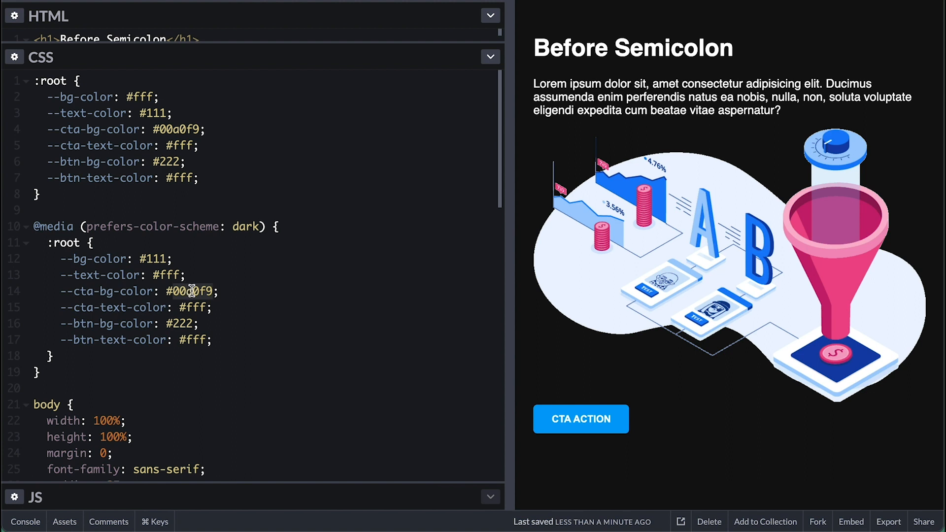
text(#ae63e4)
text(e3e4e8)
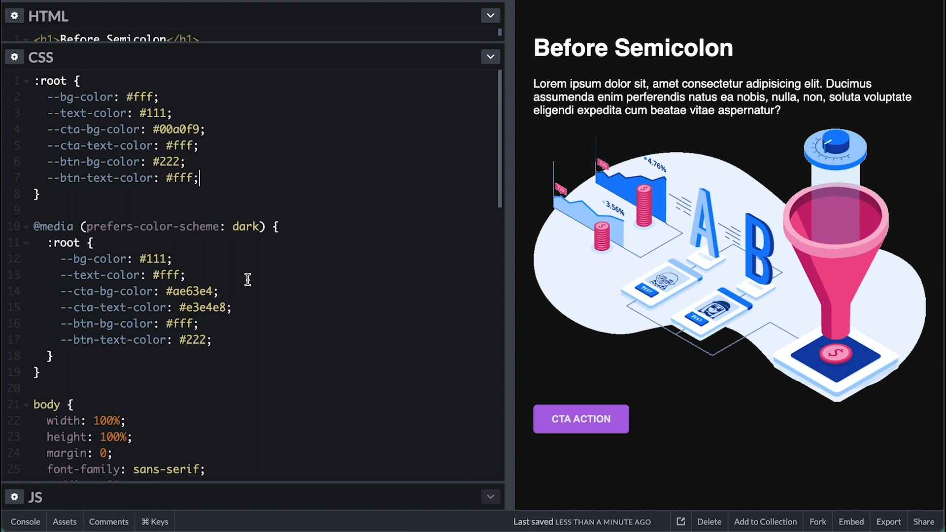
Step: Add the 'dark mode' theme-toggle-btn button above the heading and expand the JS panel
scroll(down, 3)
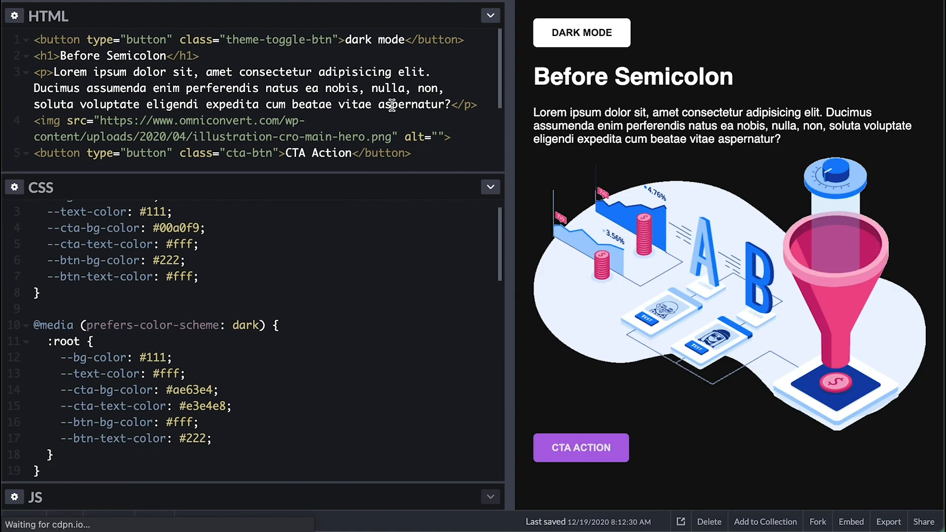
double_click(358, 40)
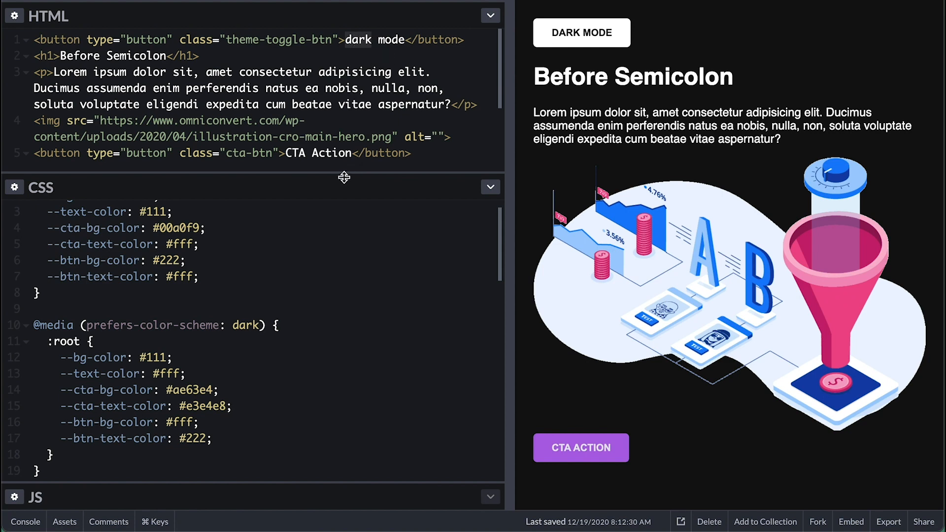
mouse_move(343, 178)
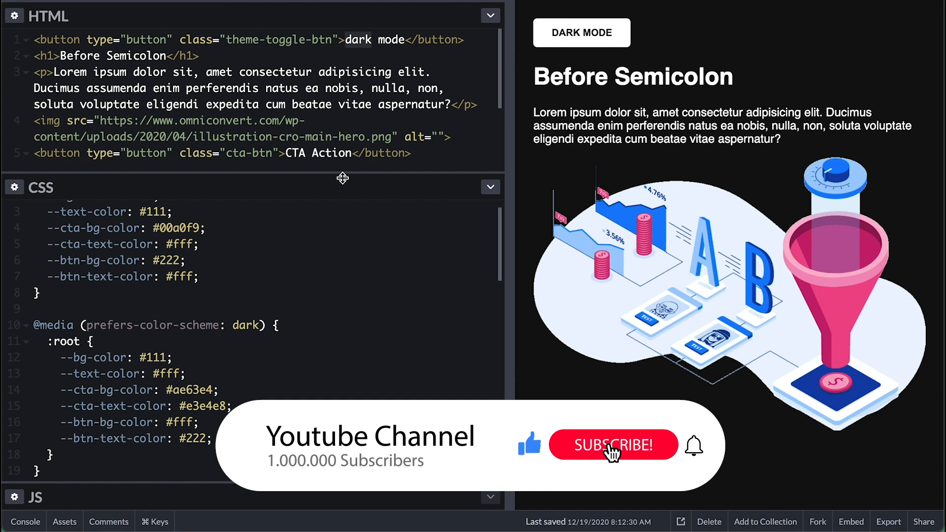
click(612, 446)
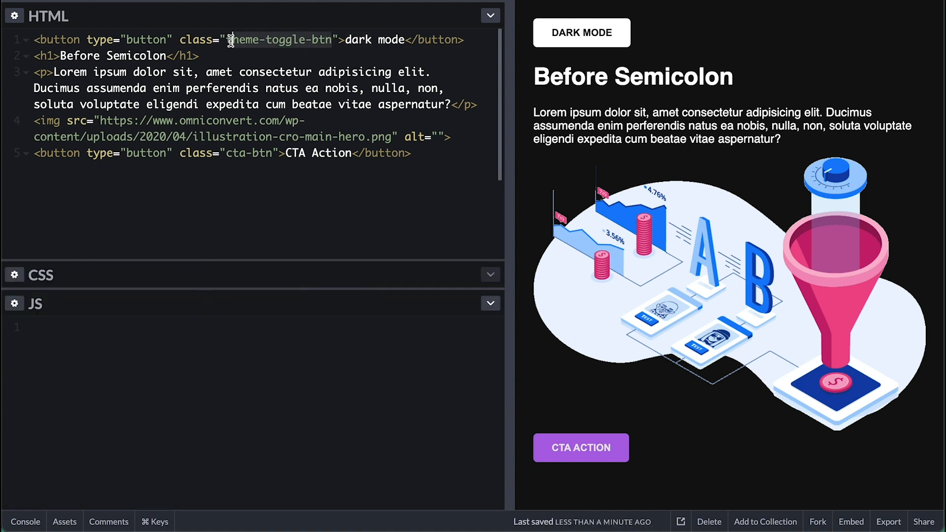
Step: Declare toggleTheme(btn, theme) and call it for themeToggleBtn, closing developer tools
text(const toggle)
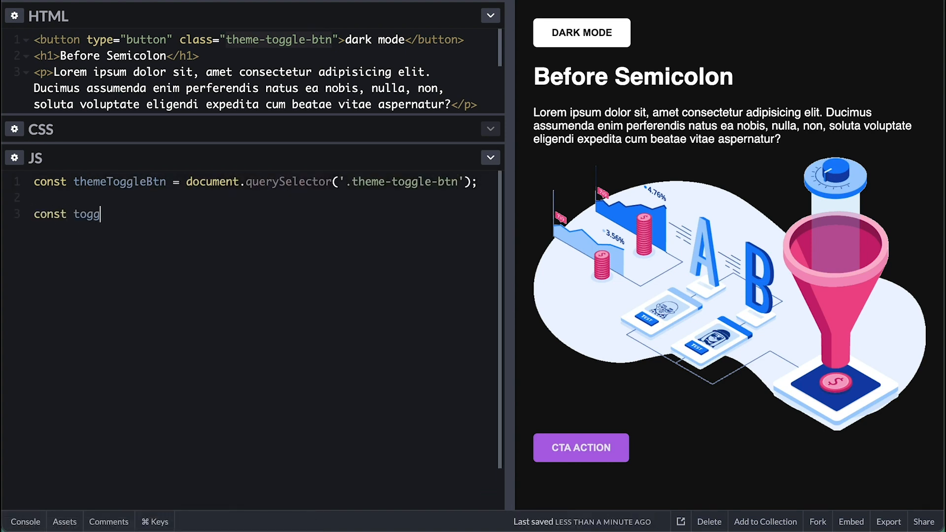
text(leThem = (btn, theme))
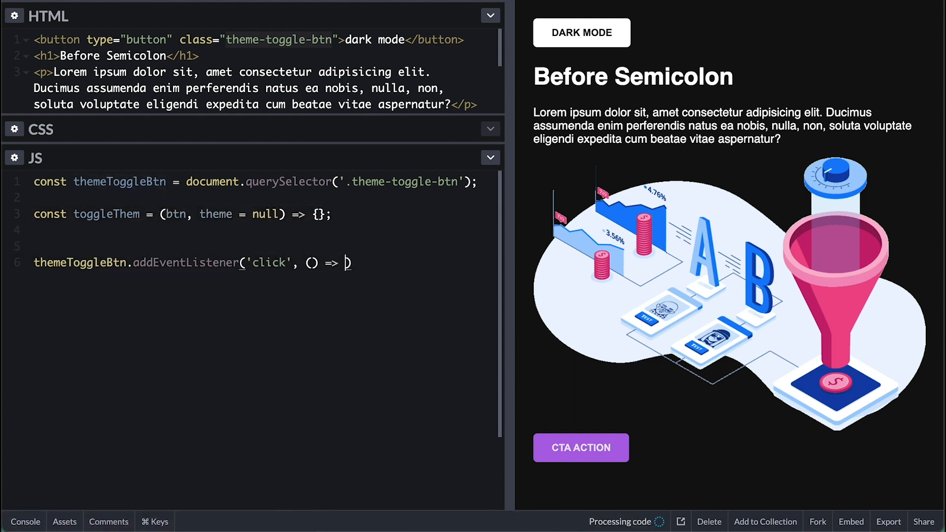
text(toggleTheme())
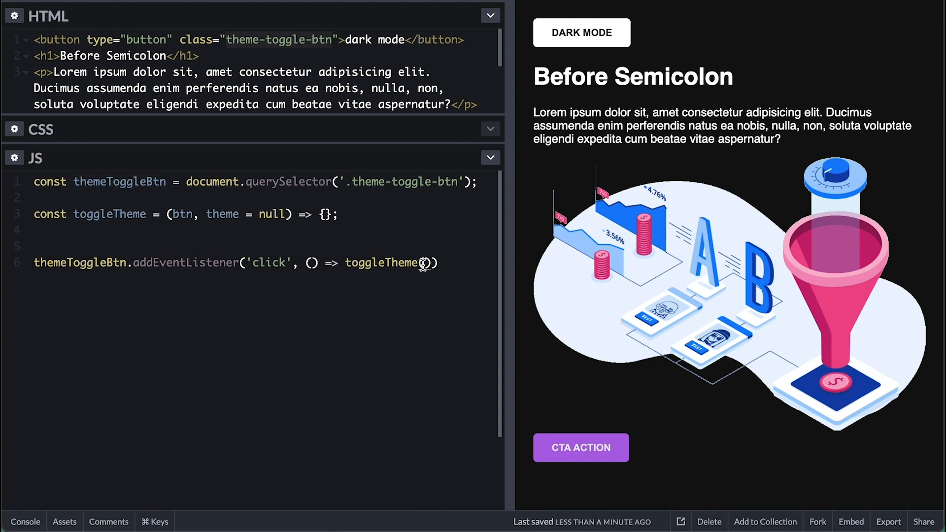
text(themeToggleBtn)
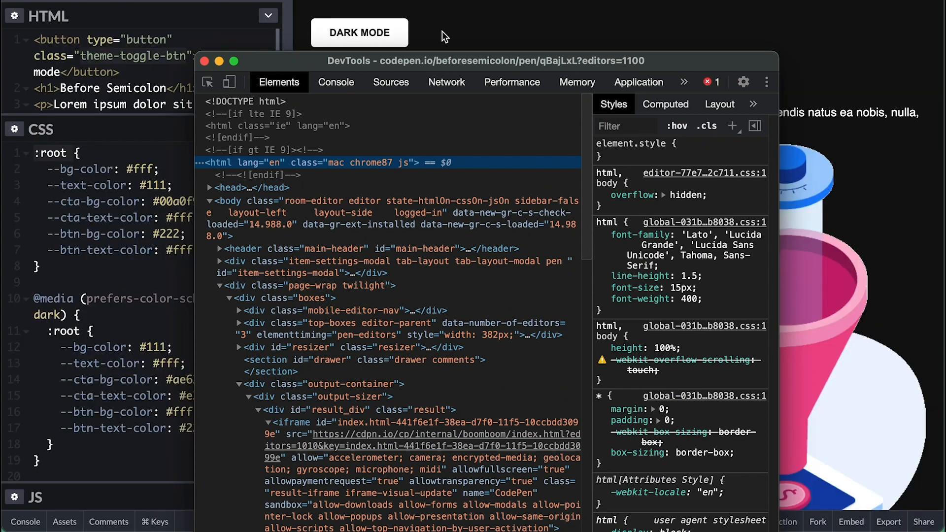
click(205, 61)
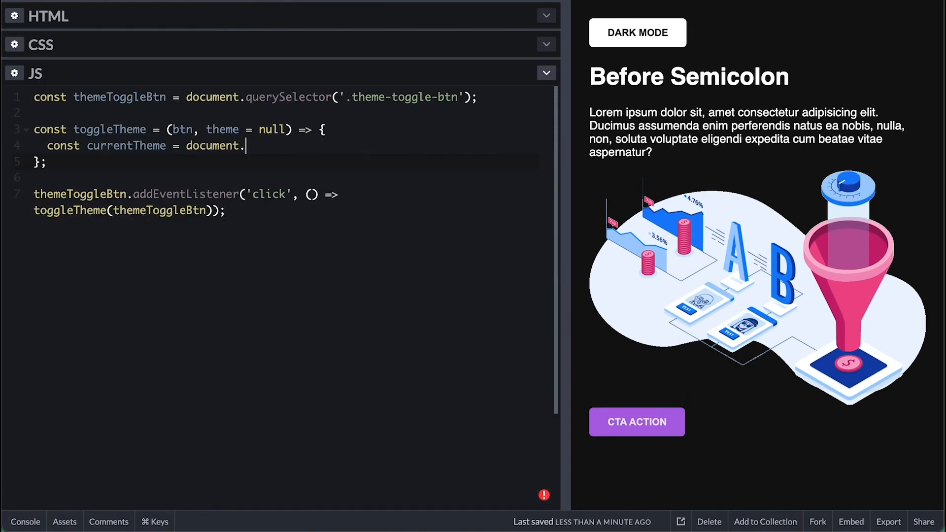
Step: Read the 'theme' attribute and branch on light to set theme and button textContent
text(documentElement.getAttribute())
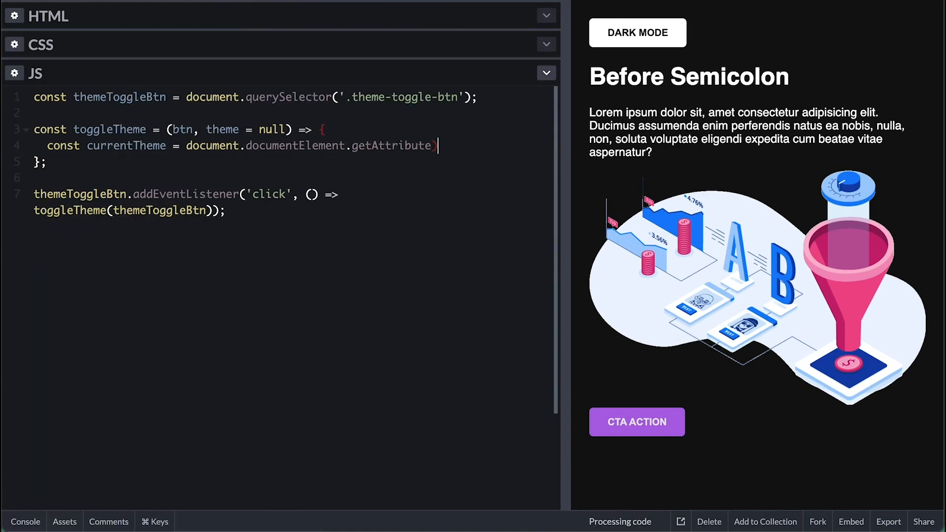
text(('theme');)
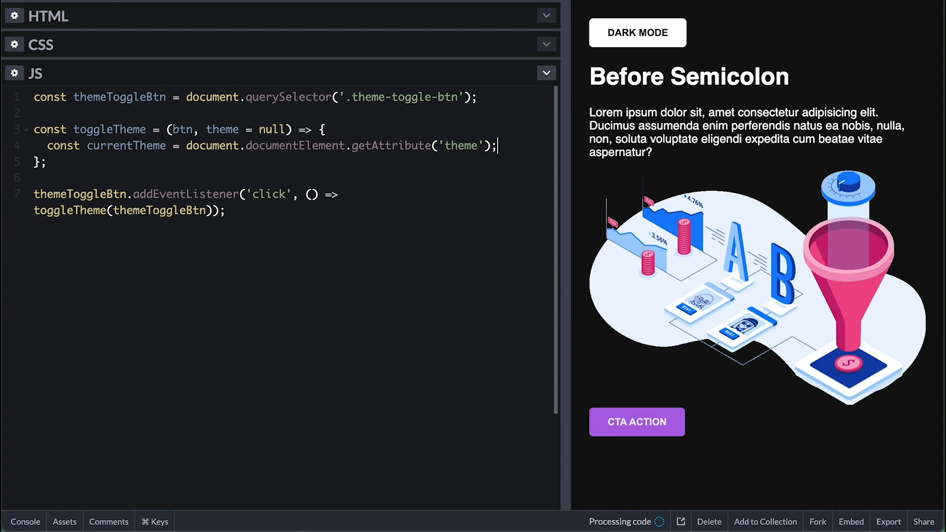
text(if(theme))
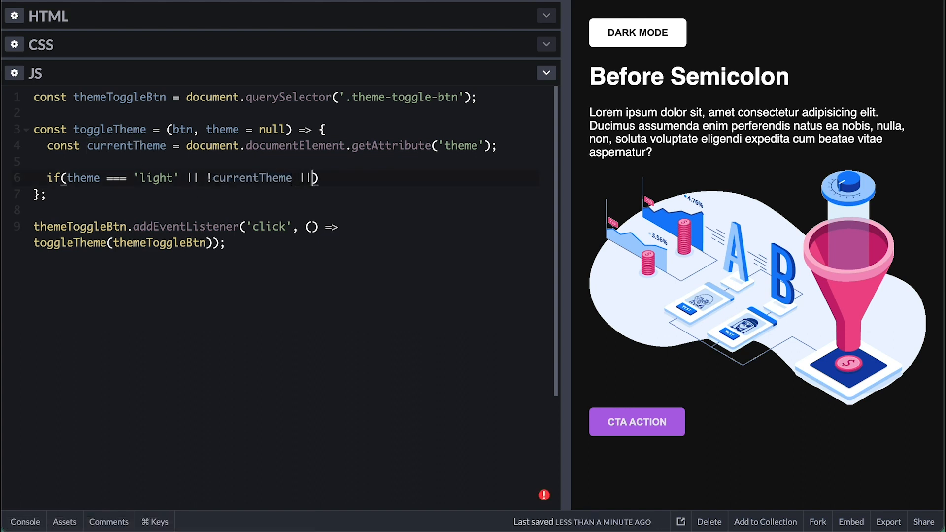
text(currentTheme === 'ligt')
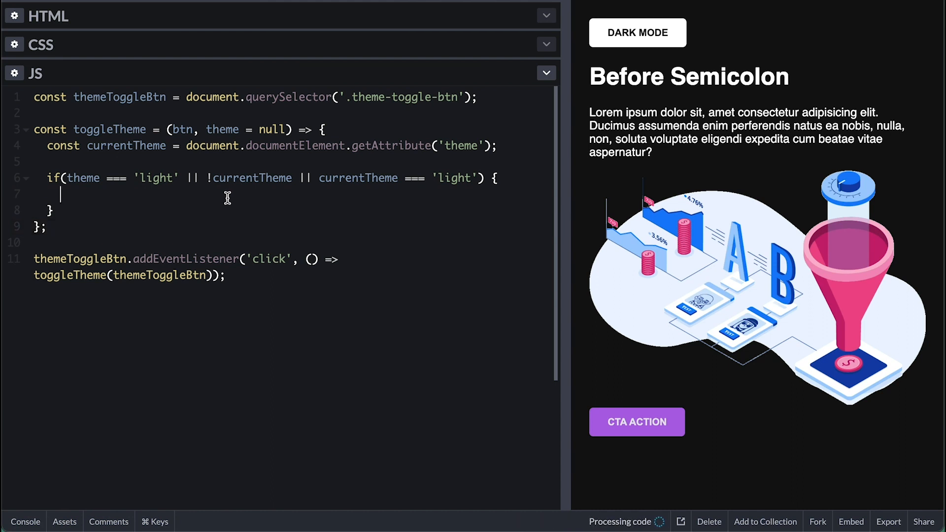
text(btn.textContent = 'L)
click(291, 243)
text(document.documentElement.setAttribute('theme', 'l');)
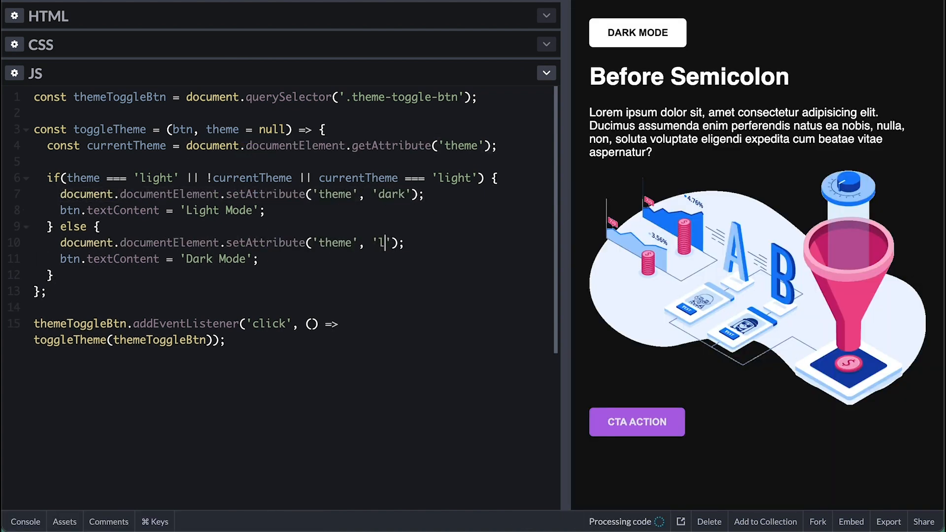
text(ight)
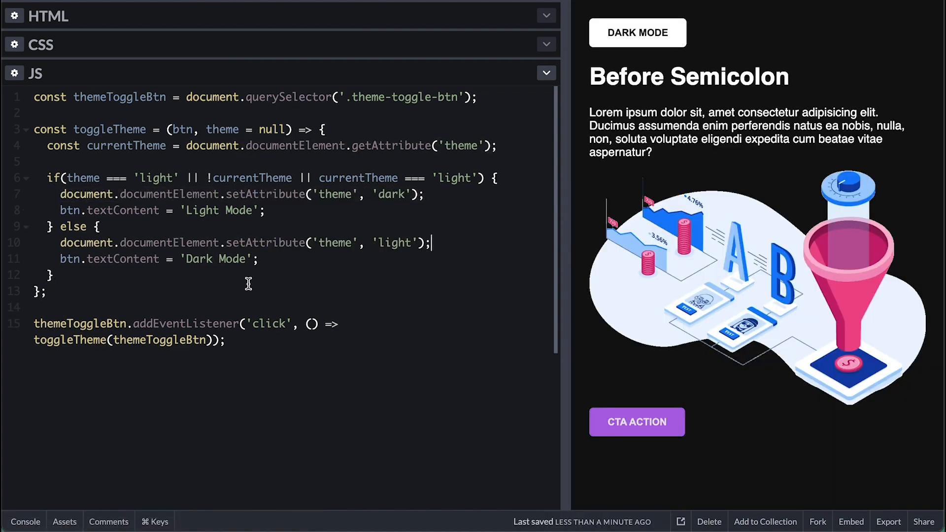
Step: Test the preview button, flipping its label between Light Mode and Dark Mode
click(637, 32)
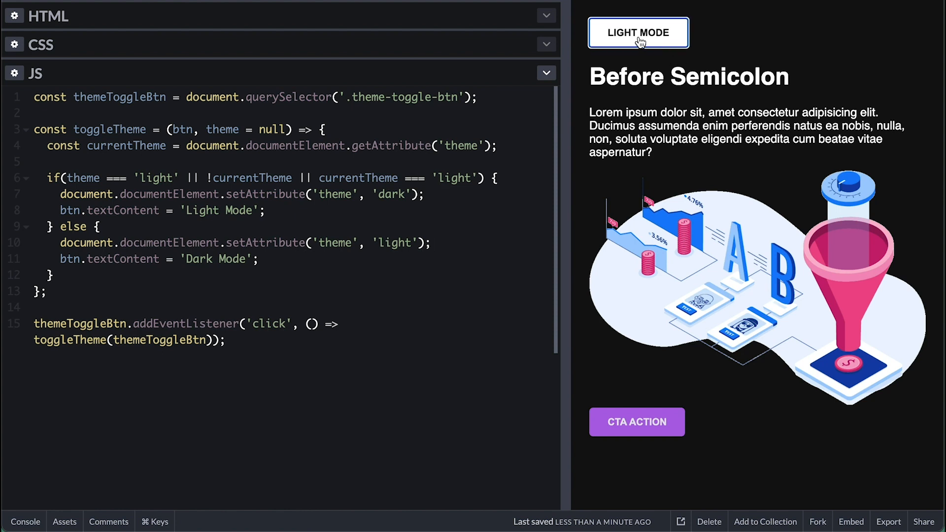
click(638, 32)
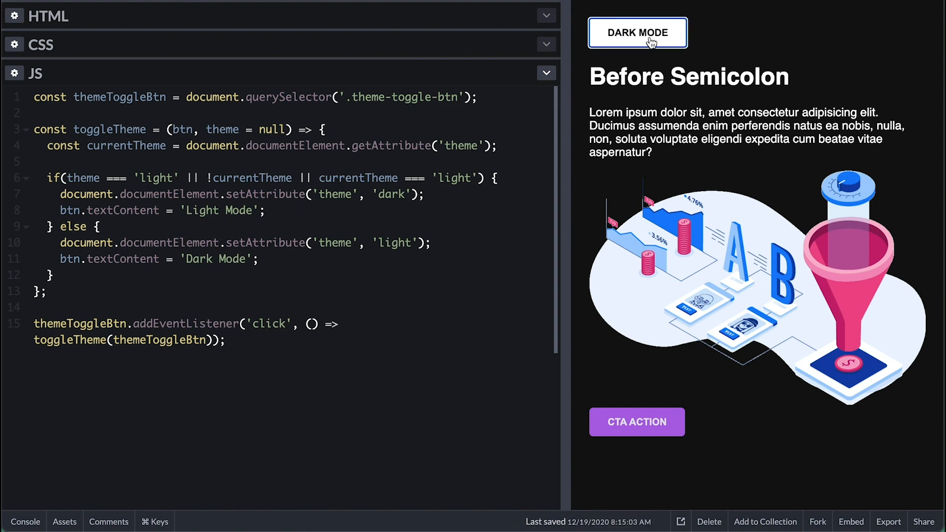
click(637, 33)
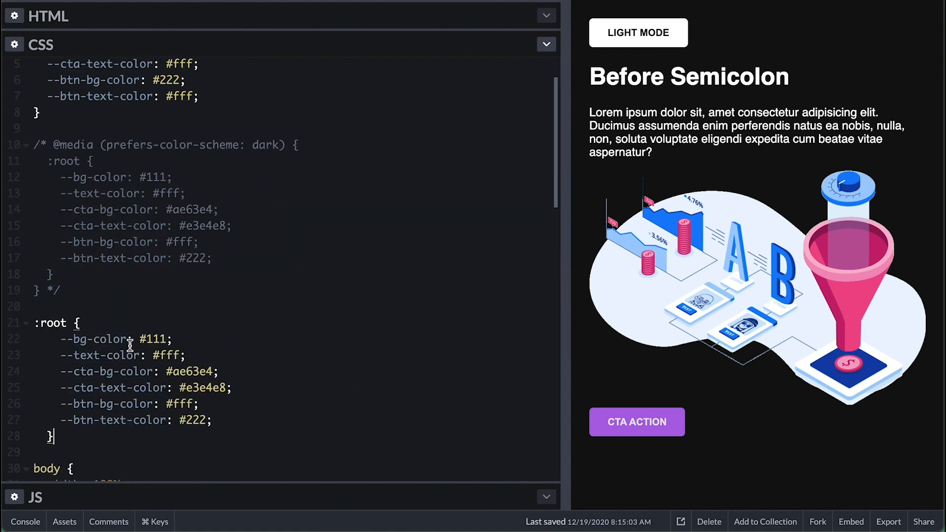
Step: Change the dark :root selector to :root[theme="dark"] and test switching dark and light
text([theme=""])
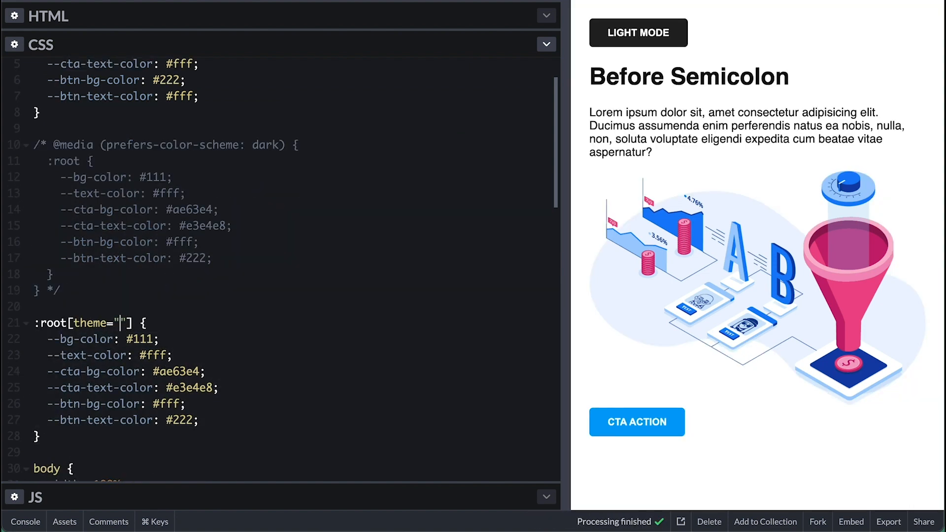
text(dark)
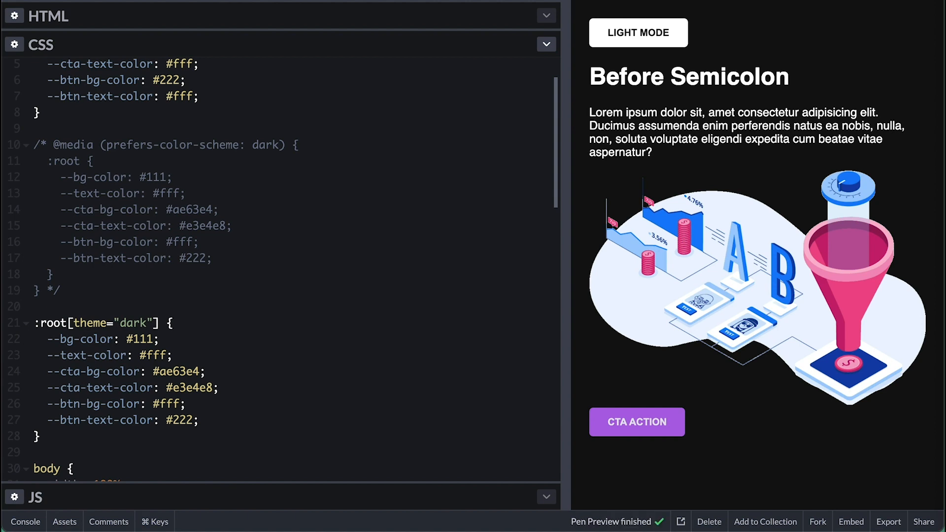
click(147, 323)
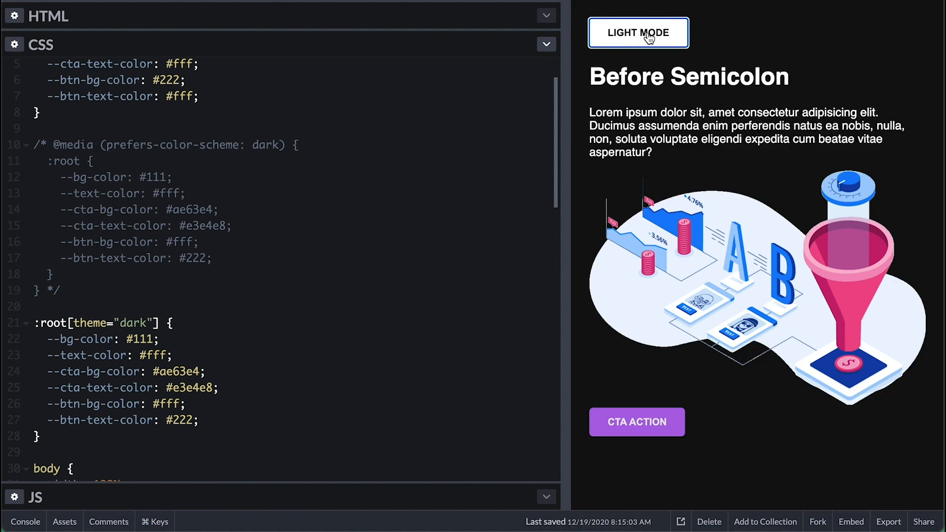
click(638, 32)
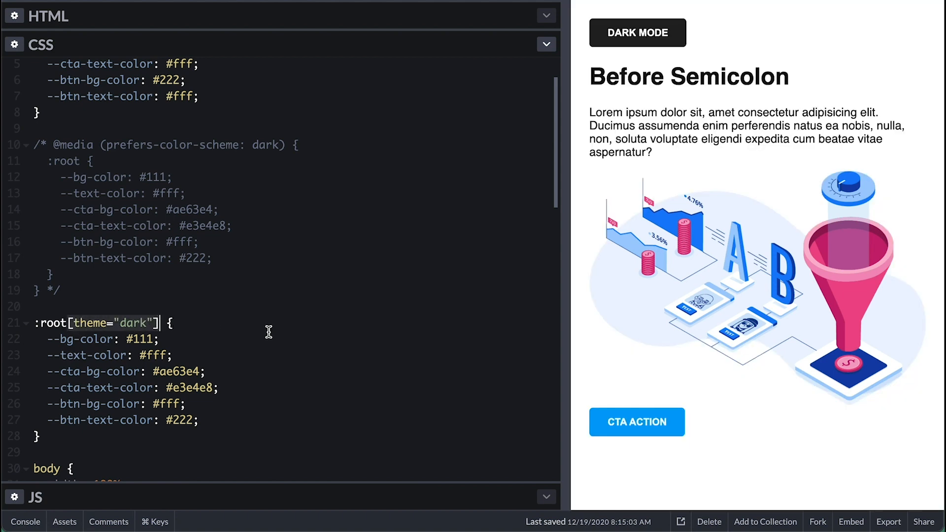
click(637, 33)
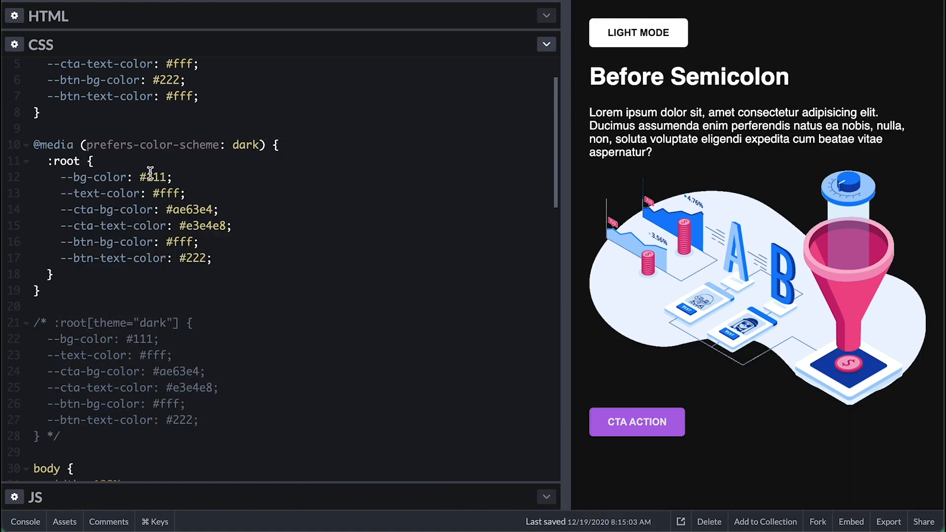
Step: Retarget the dark media query to :root:not([theme="light"]) and test the toggle
text(:not([theme="li)
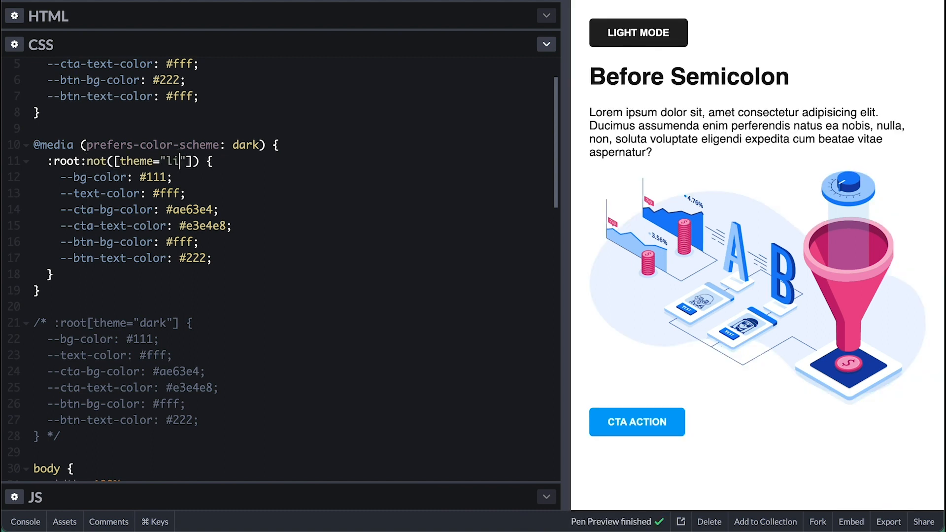
text(ght)
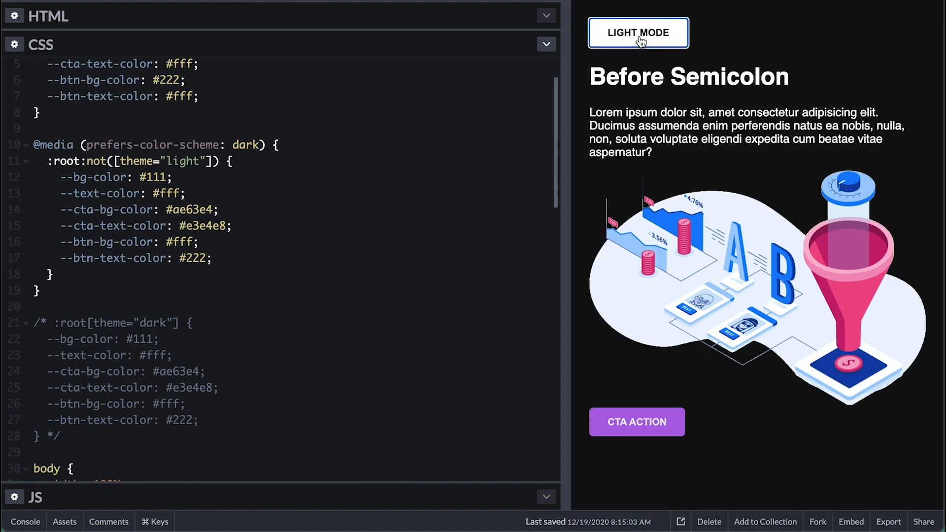
click(638, 32)
text(if(window.matchMedia && window.matchMedia('prefers-color)
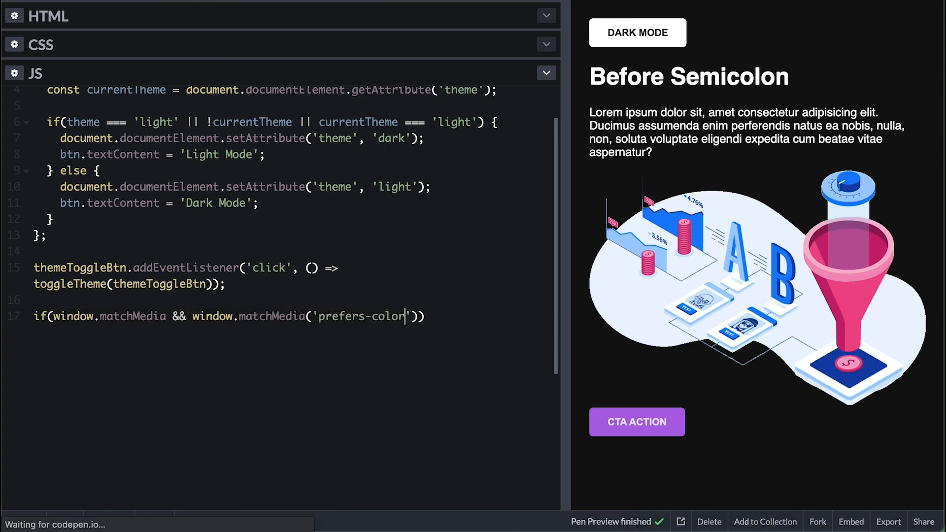
Step: Add a matchMedia dark-scheme check calling toggleTheme(themeToggleBtn, 'dark') and widen the preview
text(-scheme: dark').matches)
text(toggleTheme()
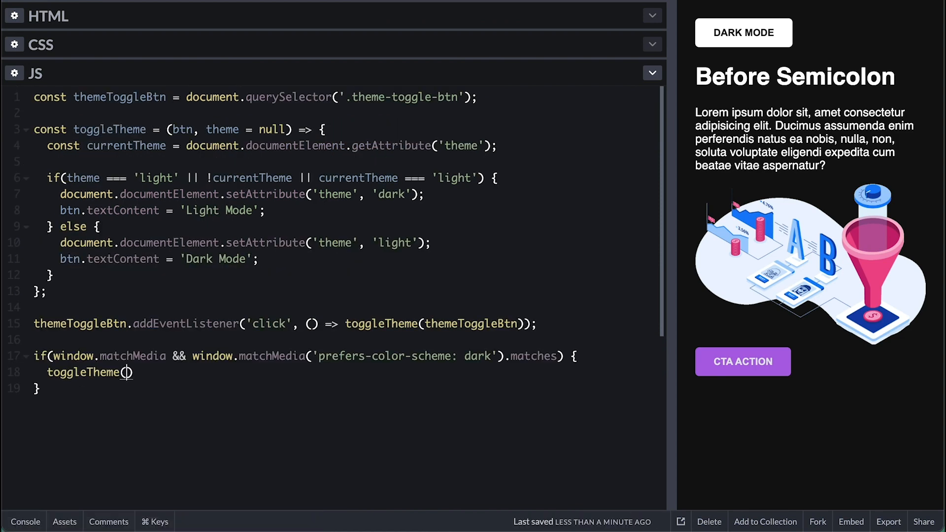
text(themeToggleBtn, 'dark')
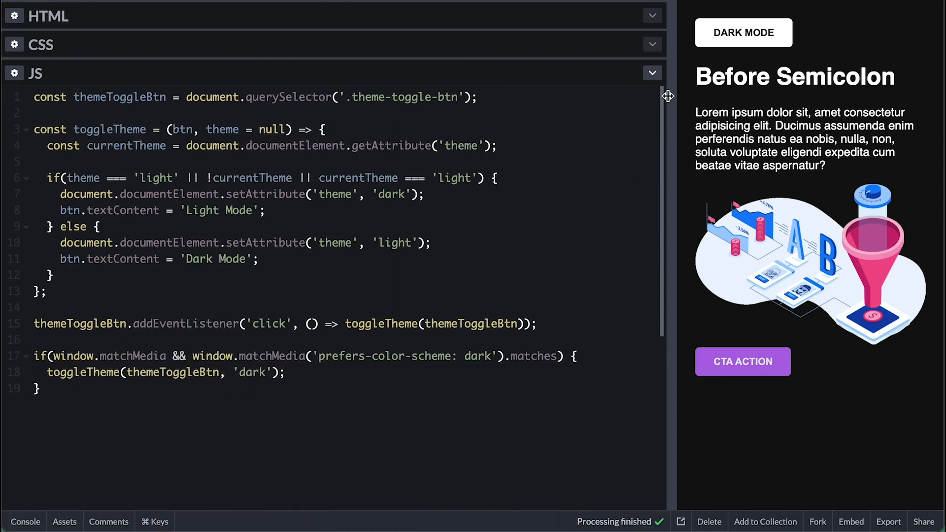
drag(668, 96, 519, 96)
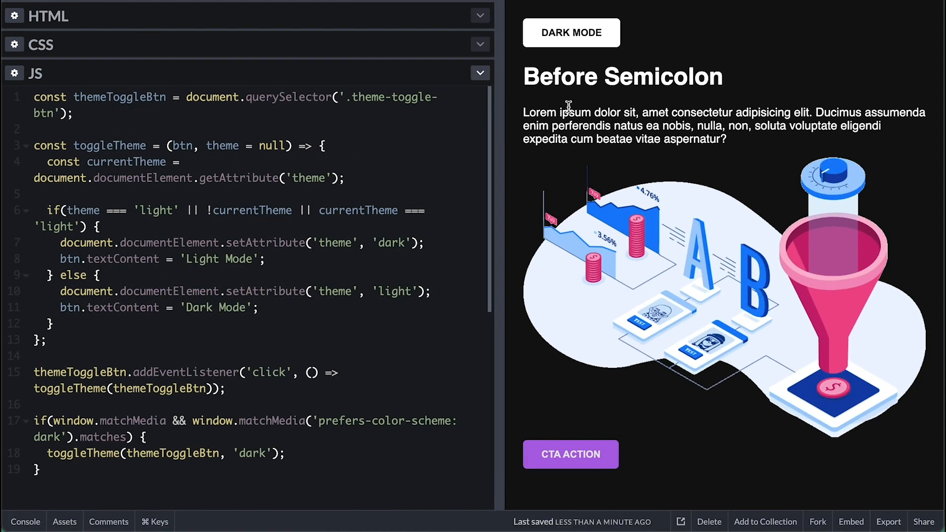
Step: Test the light and dark toggle in the preview, then comment out the dark-scheme check
click(570, 33)
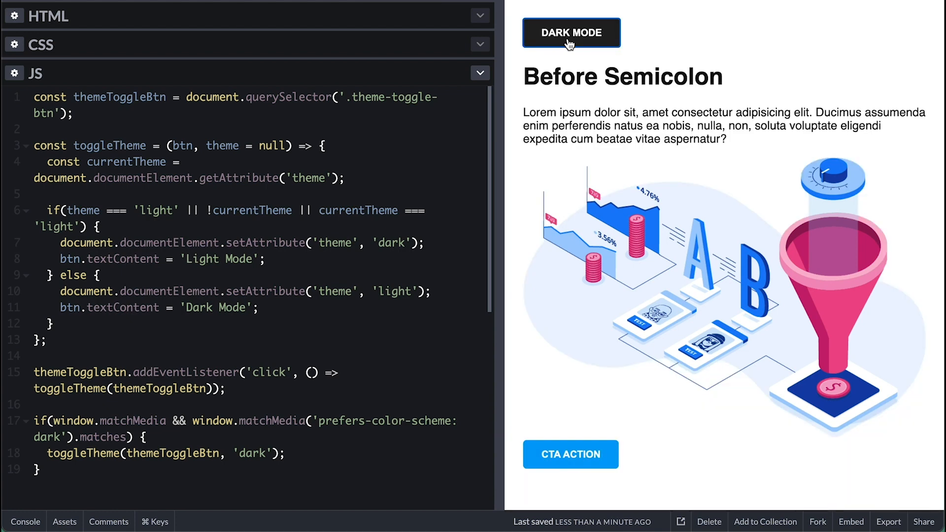
click(570, 32)
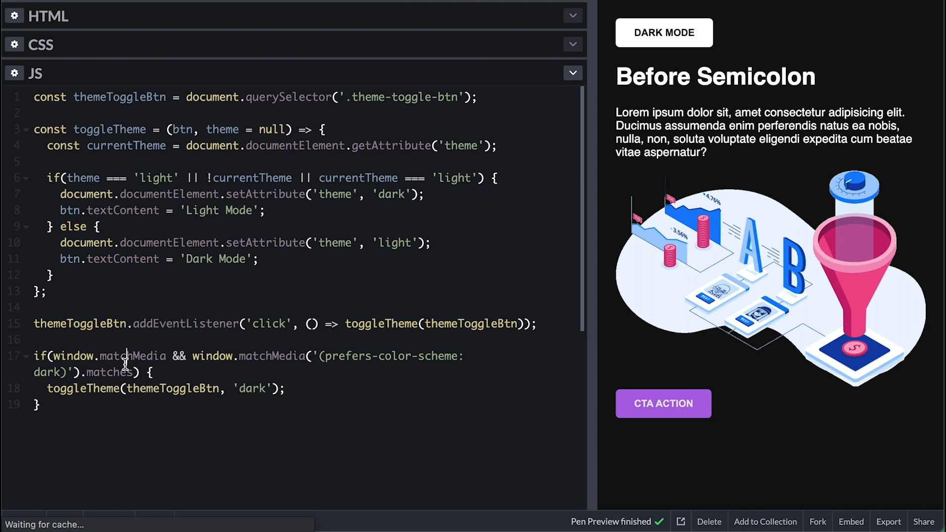
click(663, 33)
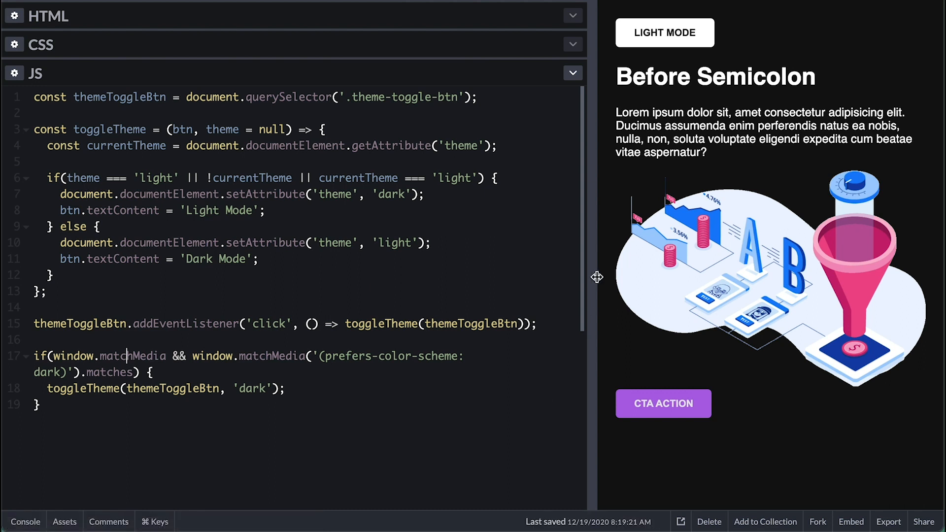
key(cmd+/)
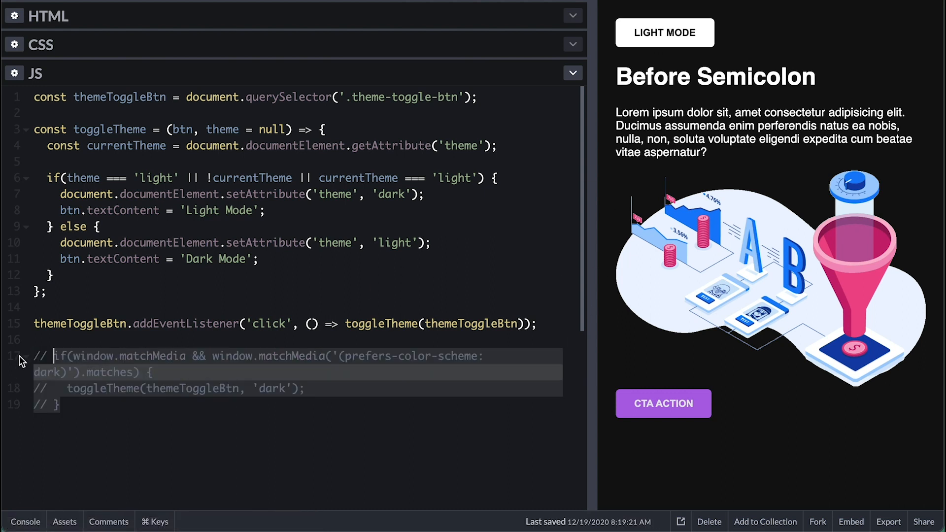
Step: Uncomment the dark-scheme check on JS lines 17–19 and test the Dark Mode toggle
click(664, 32)
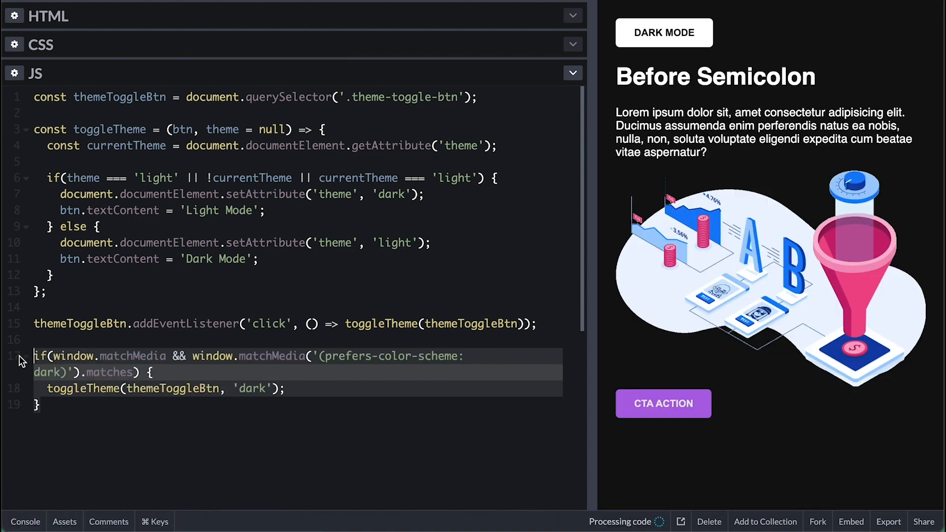
click(664, 32)
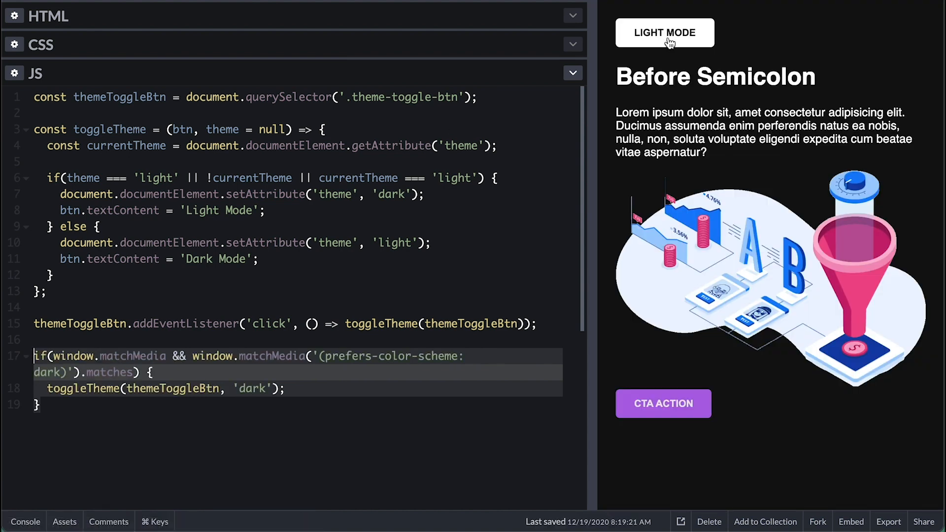
click(664, 33)
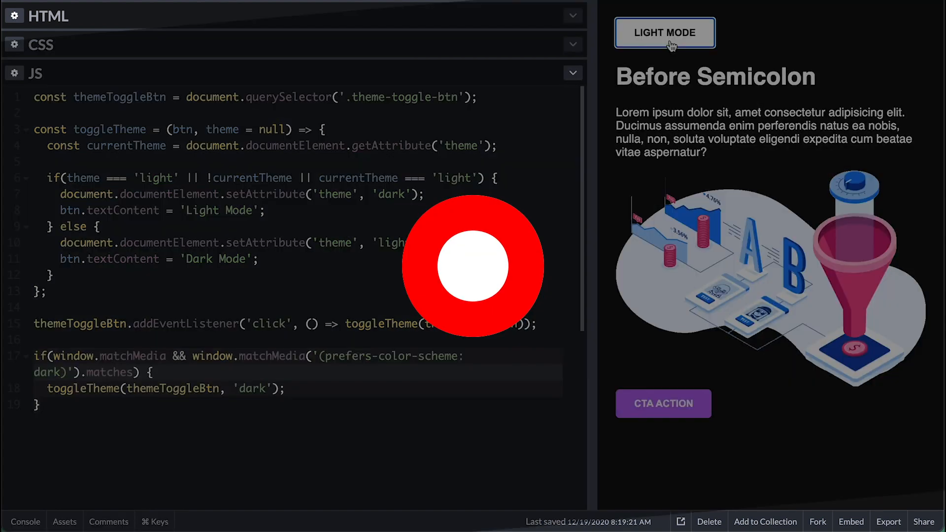
Step: Toggle the preview to Light Mode and expand the CSS panel showing the :root variables
click(664, 33)
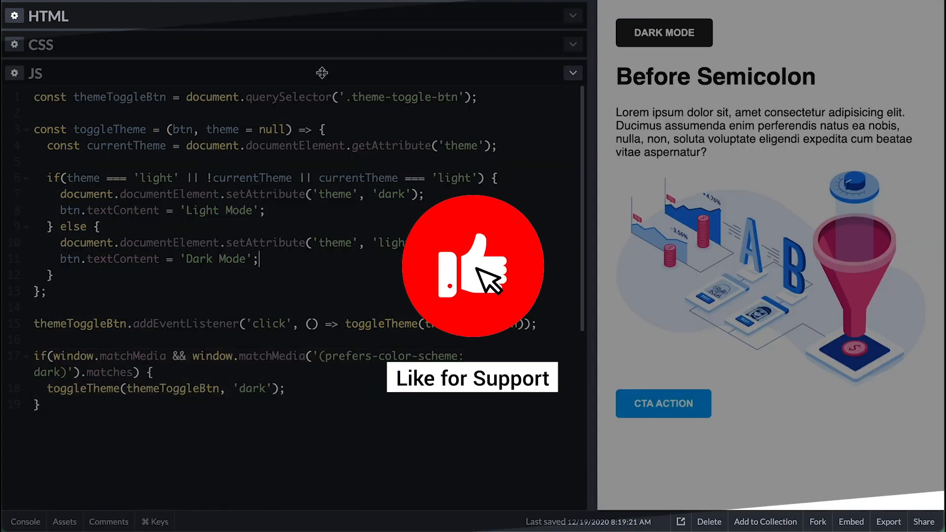
click(42, 44)
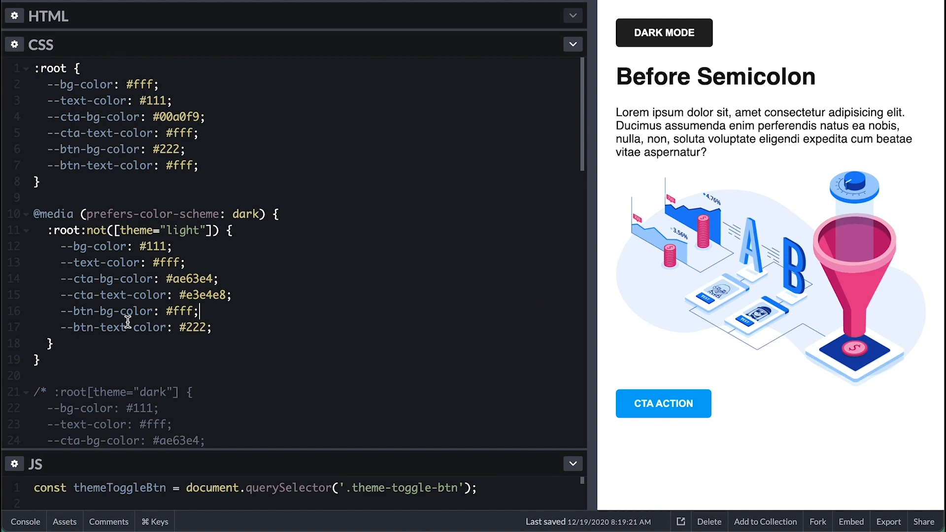